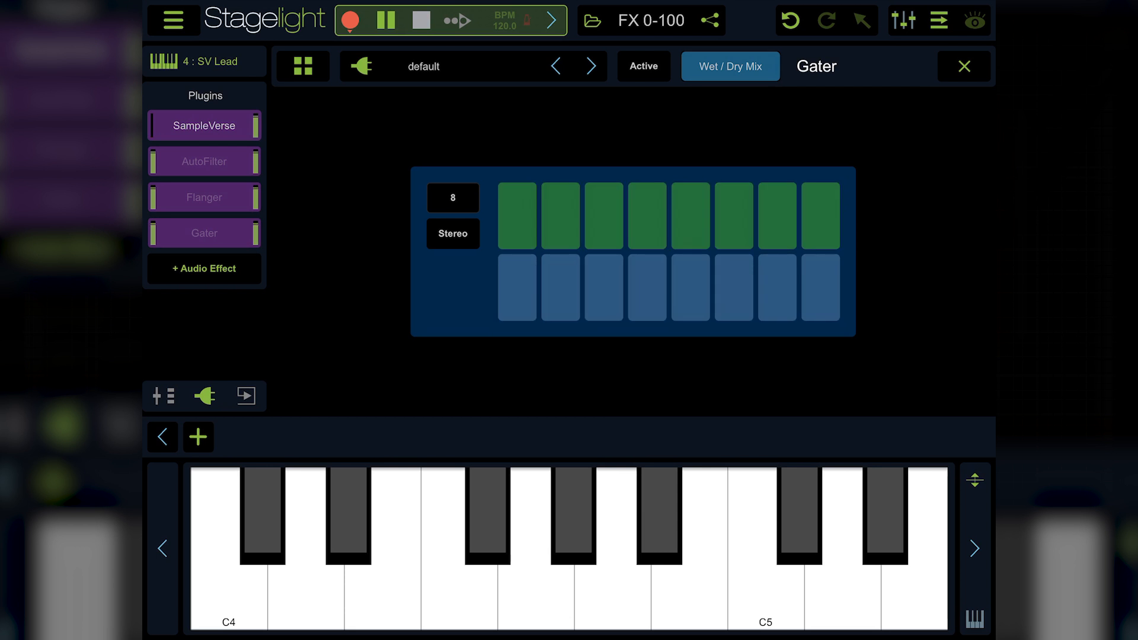
click(452, 197)
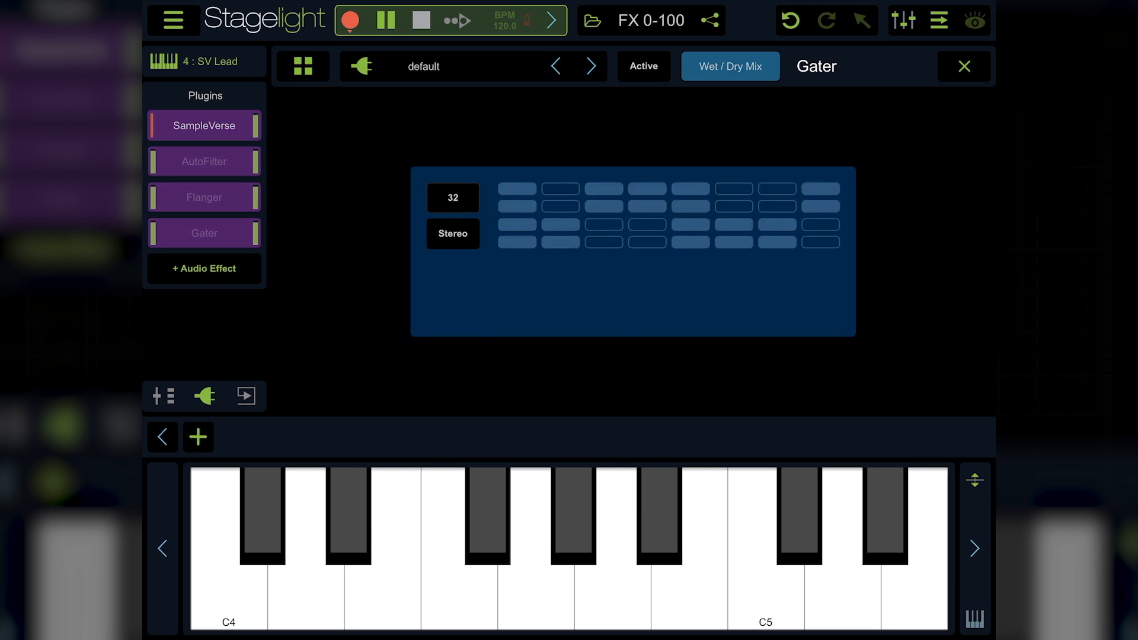
click(452, 198)
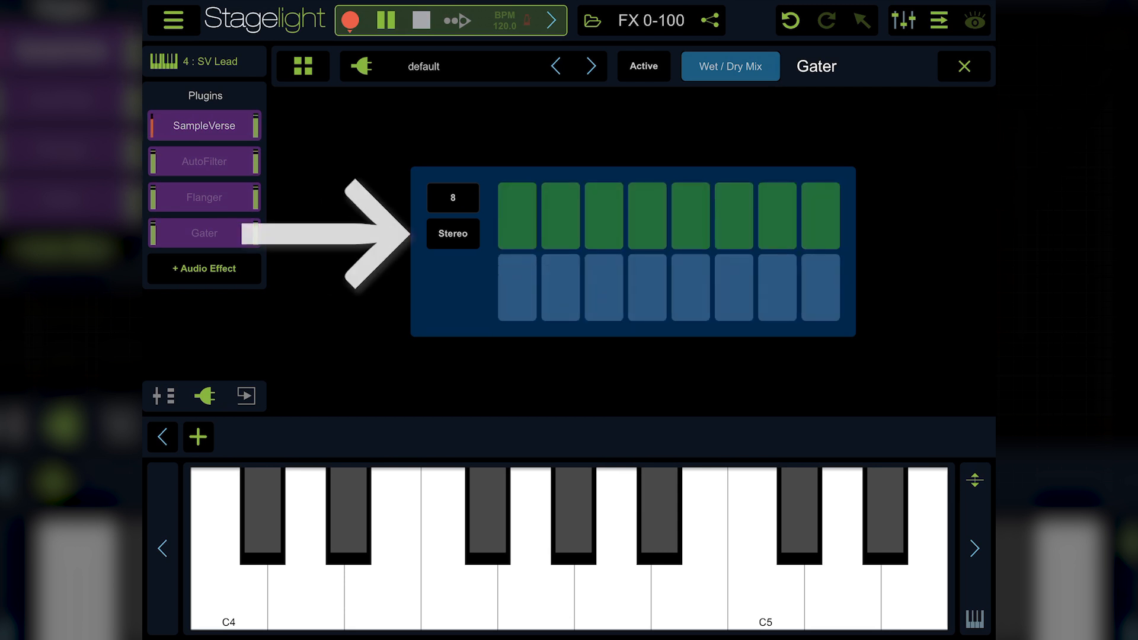